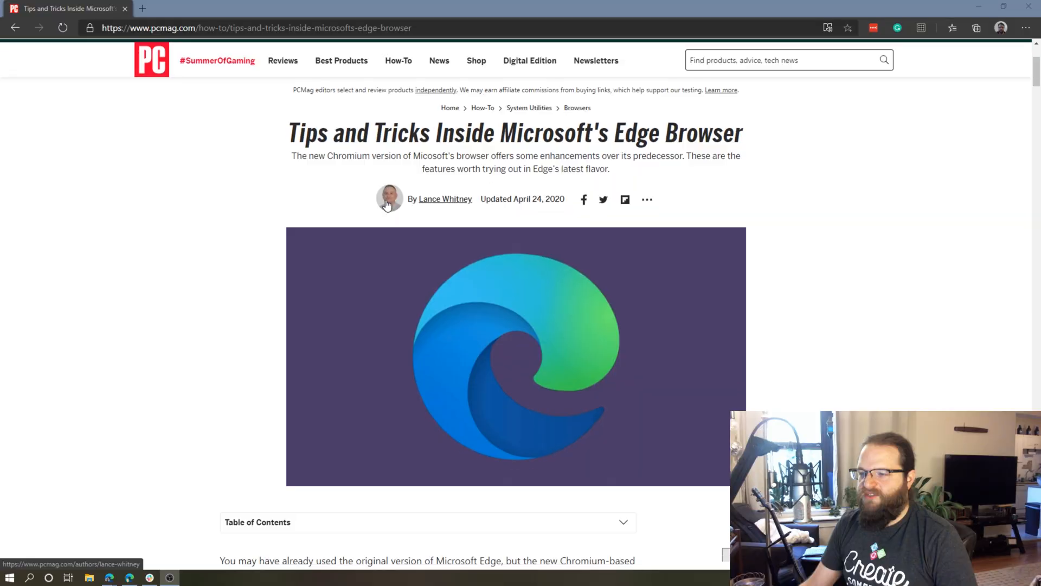
# Show the PCMag Edge tips article in Immersive Reader with its reader toolbar at the top
pyautogui.scroll(-3)
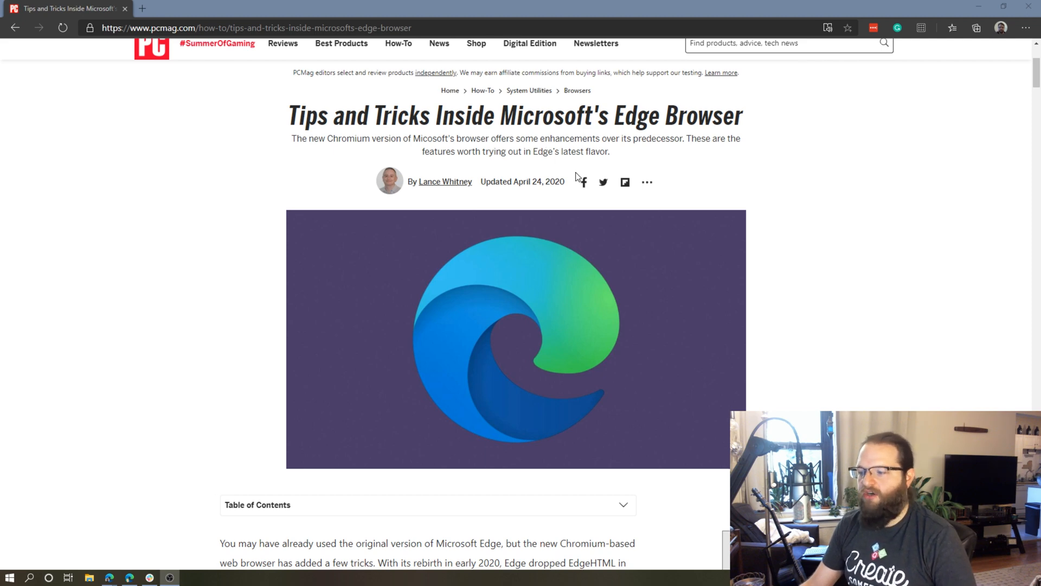
pyautogui.scroll(-3)
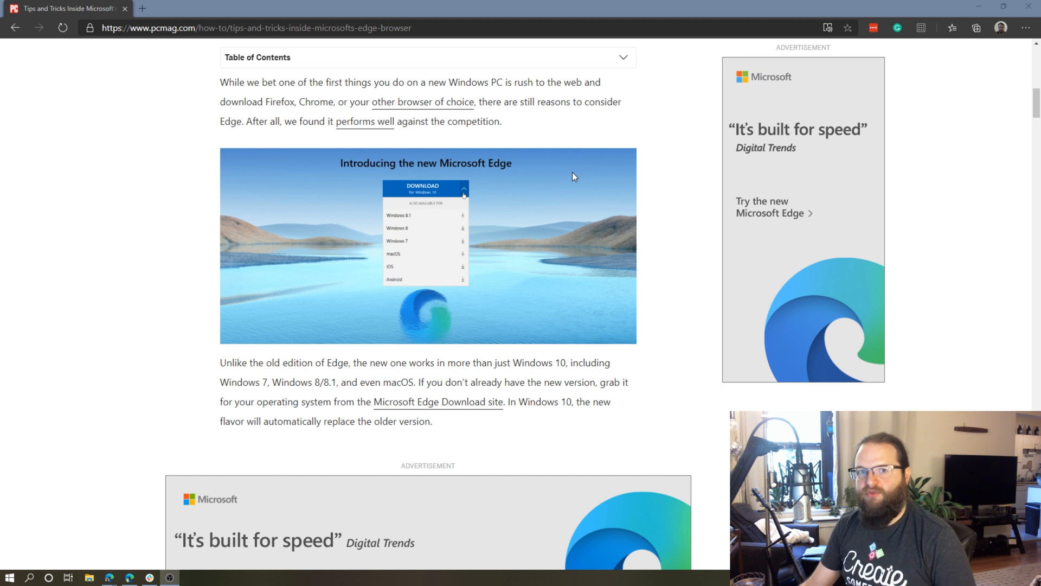
pyautogui.moveTo(829, 242)
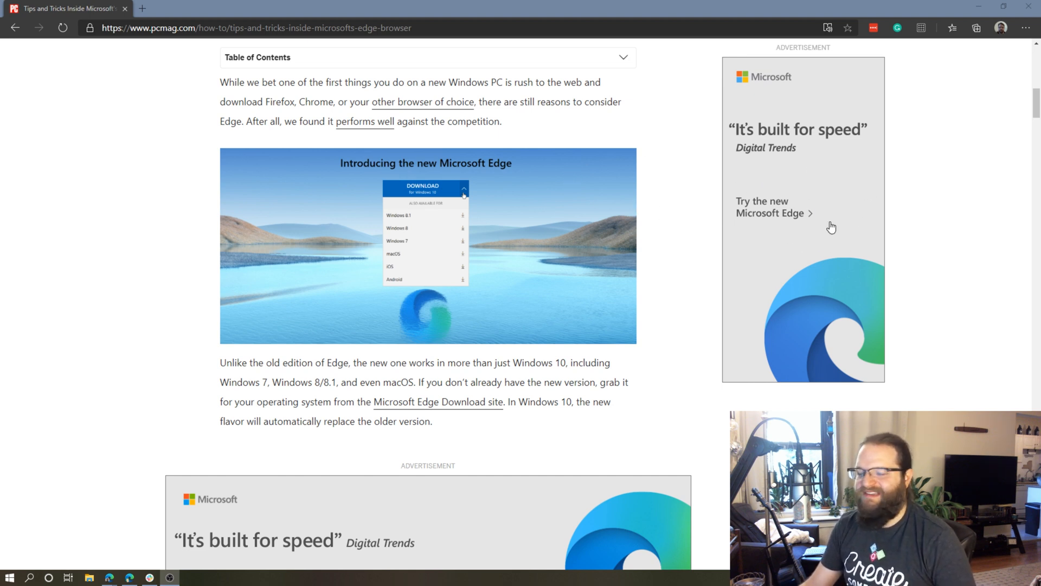
pyautogui.moveTo(785, 188)
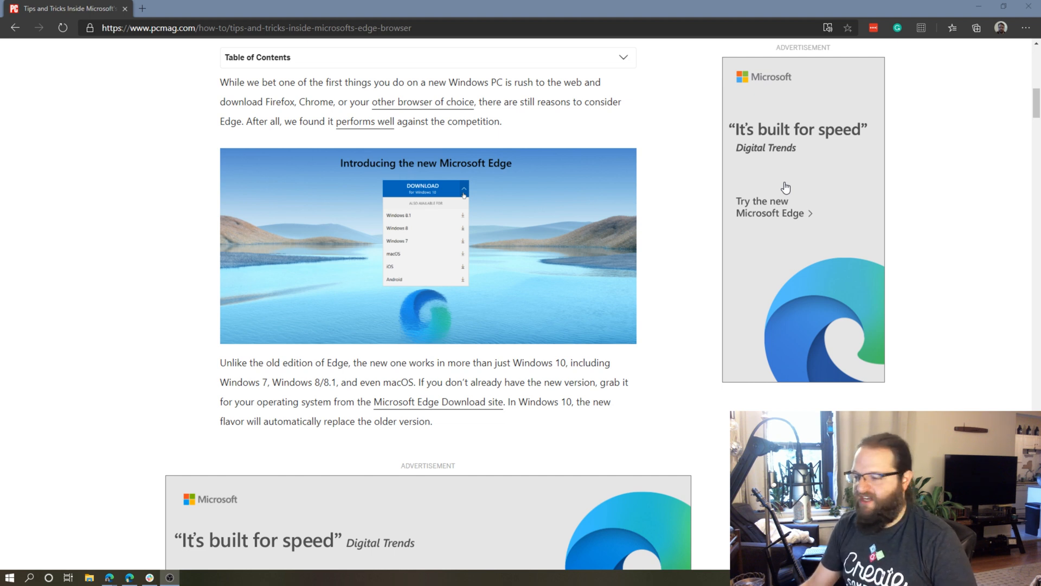
pyautogui.moveTo(681, 191)
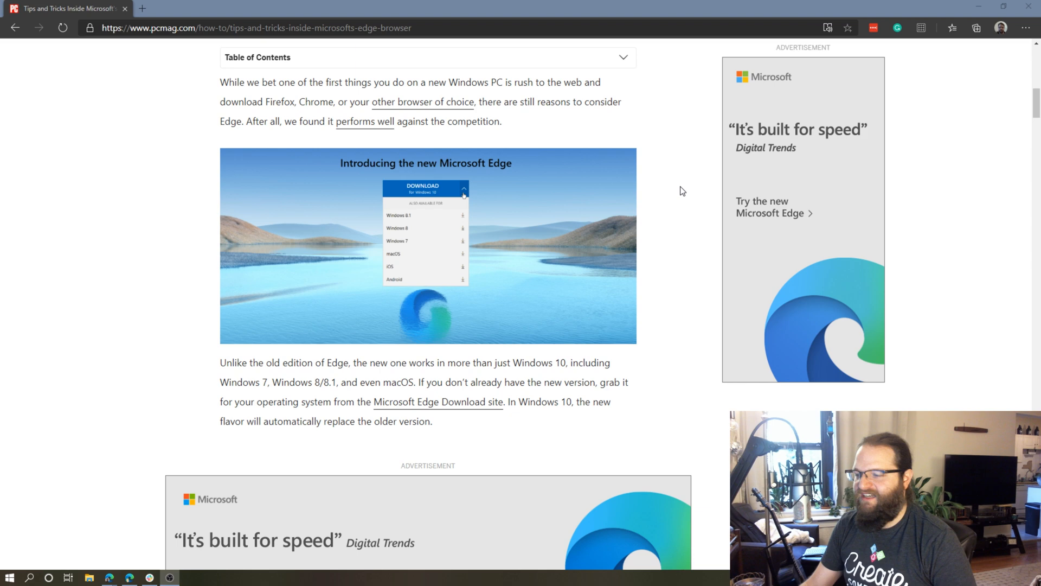
pyautogui.moveTo(523, 184)
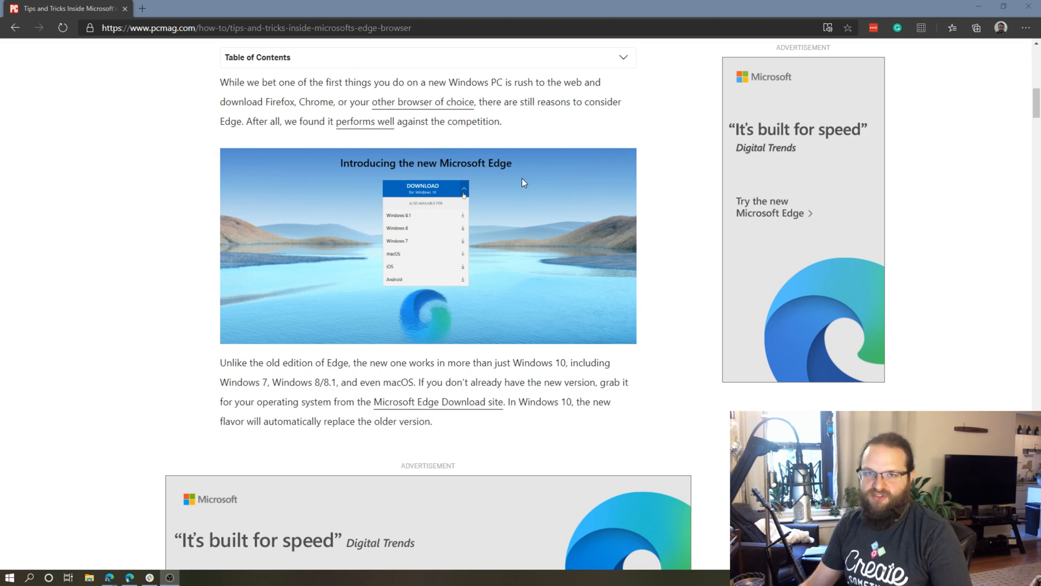
pyautogui.moveTo(547, 167)
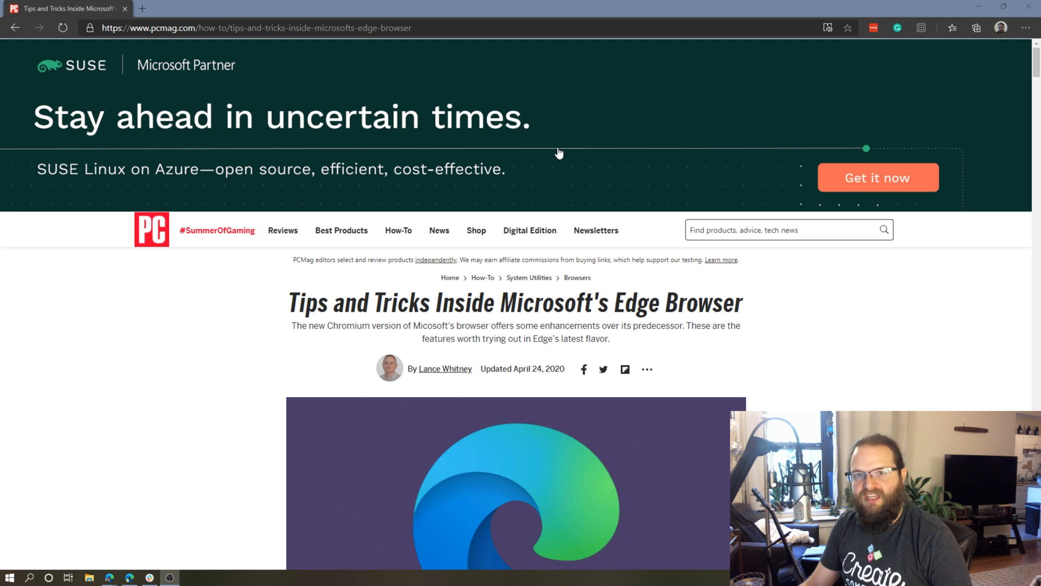
pyautogui.moveTo(862, 332)
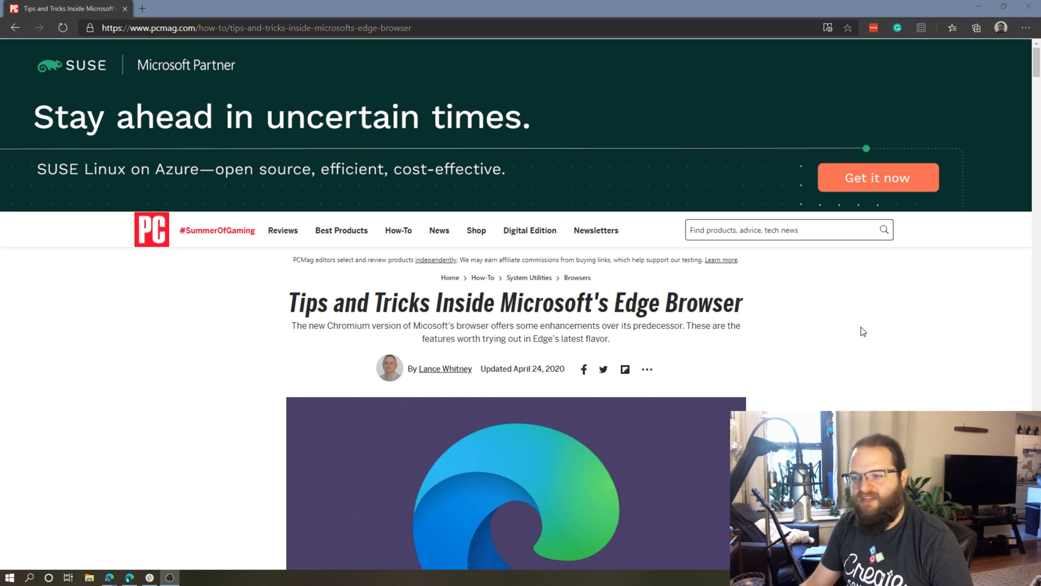
pyautogui.moveTo(838, 319)
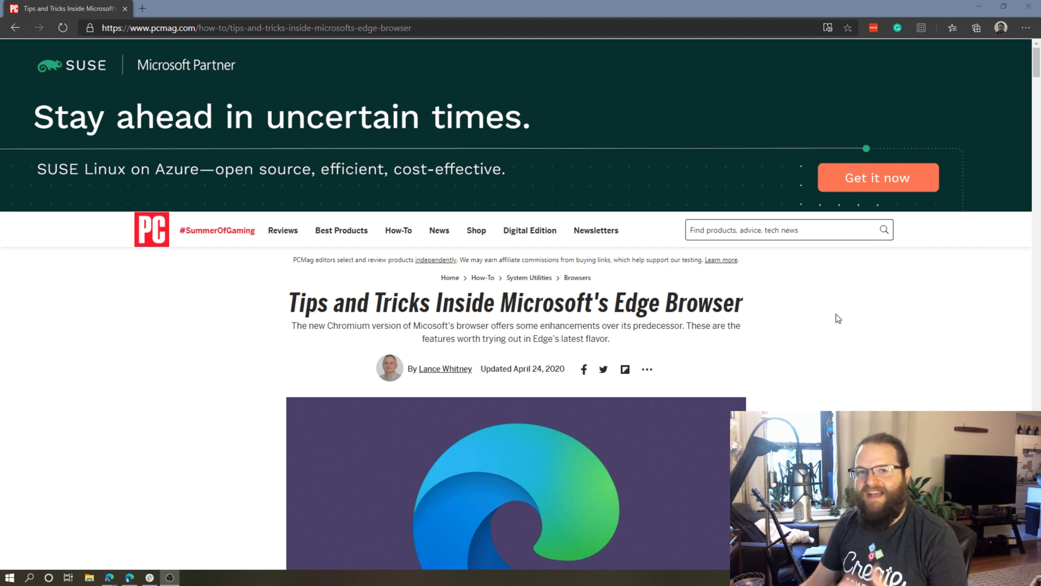
pyautogui.moveTo(844, 324)
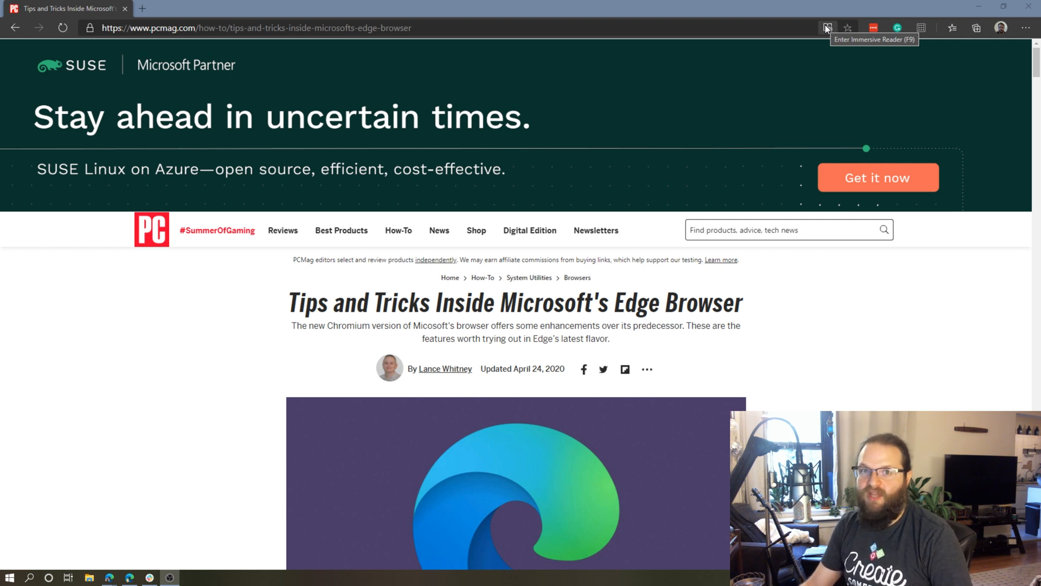
pyautogui.click(826, 27)
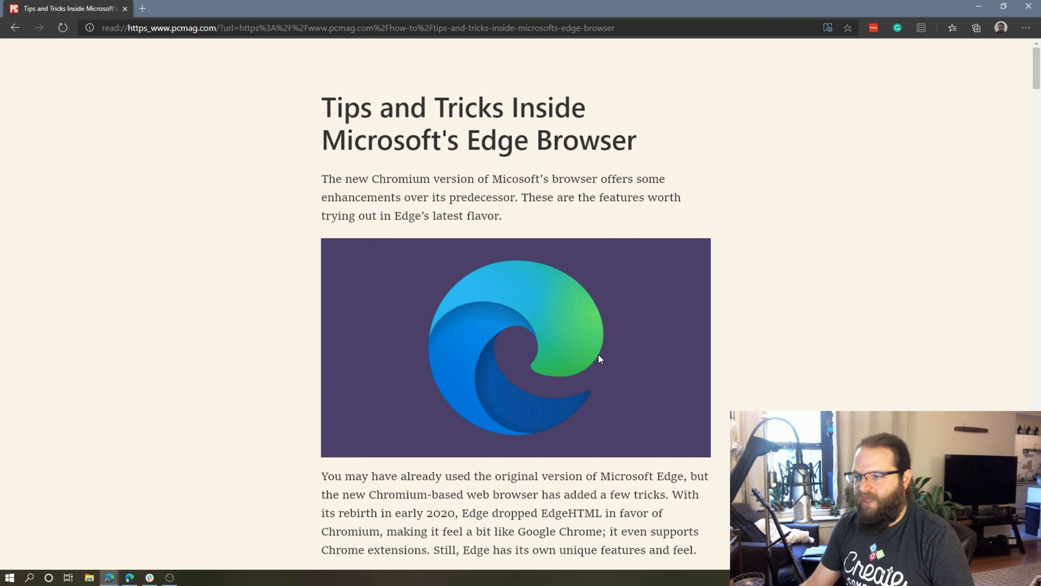
pyautogui.scroll(-3)
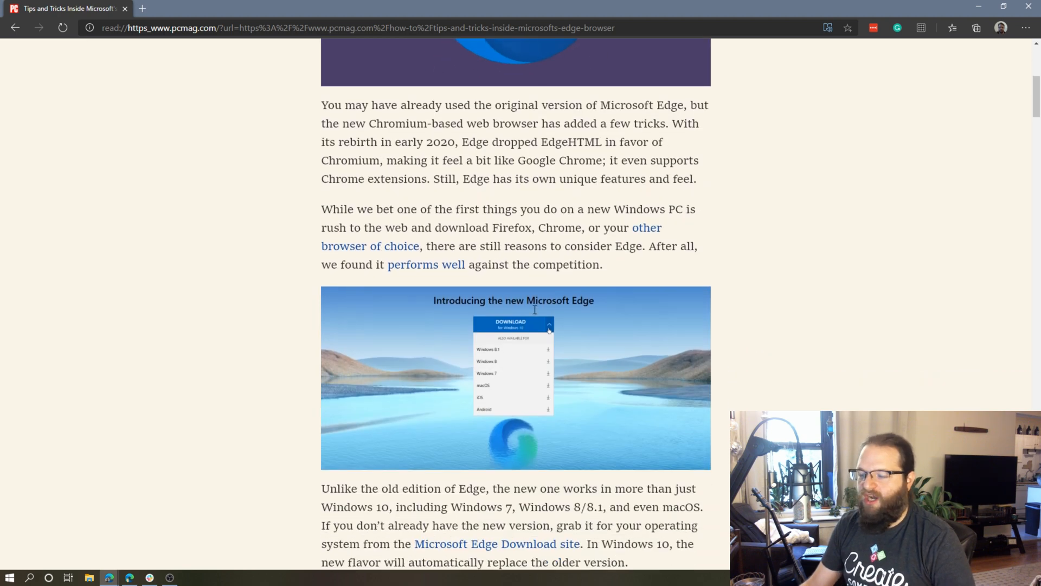
pyautogui.scroll(3)
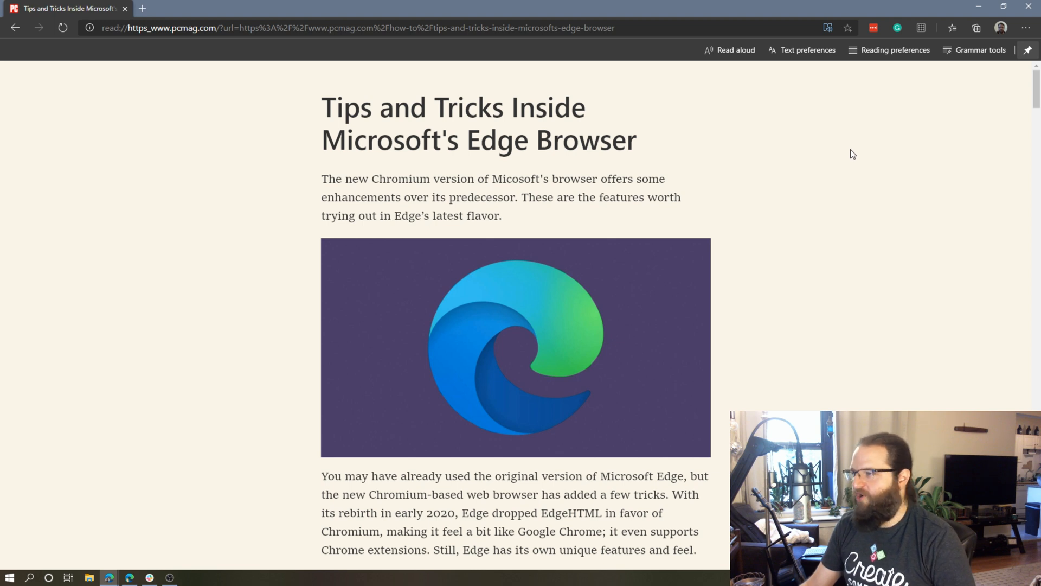
pyautogui.moveTo(799, 92)
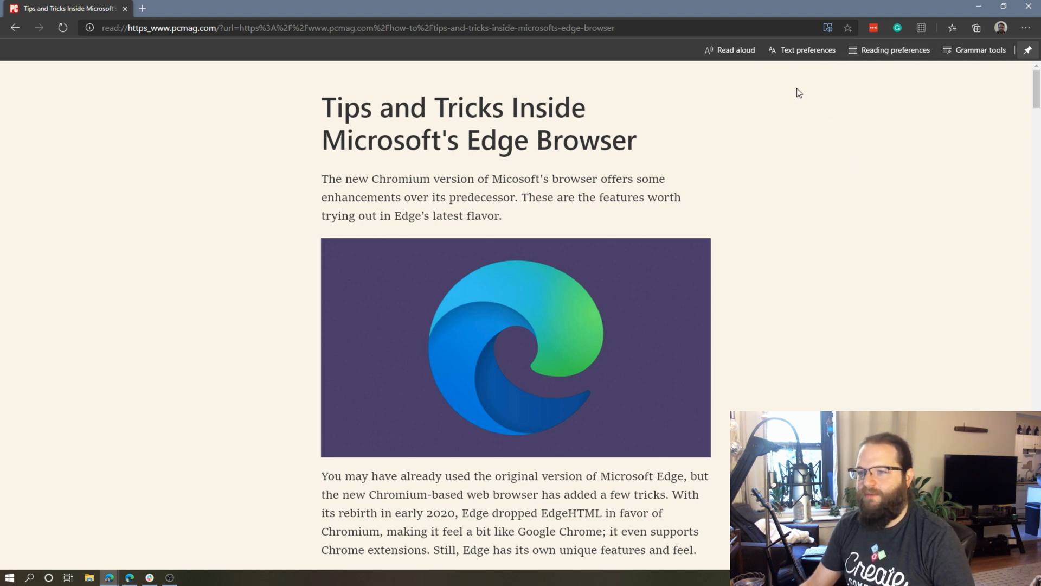
pyautogui.moveTo(735, 53)
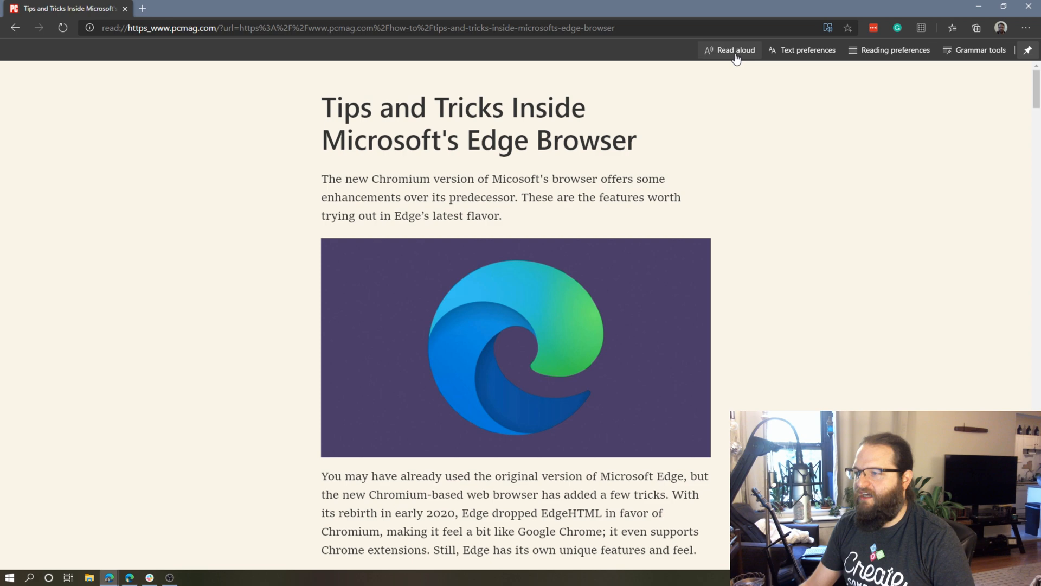
# Read the article's opening sentence aloud, pause it, and exit read aloud
pyautogui.click(729, 50)
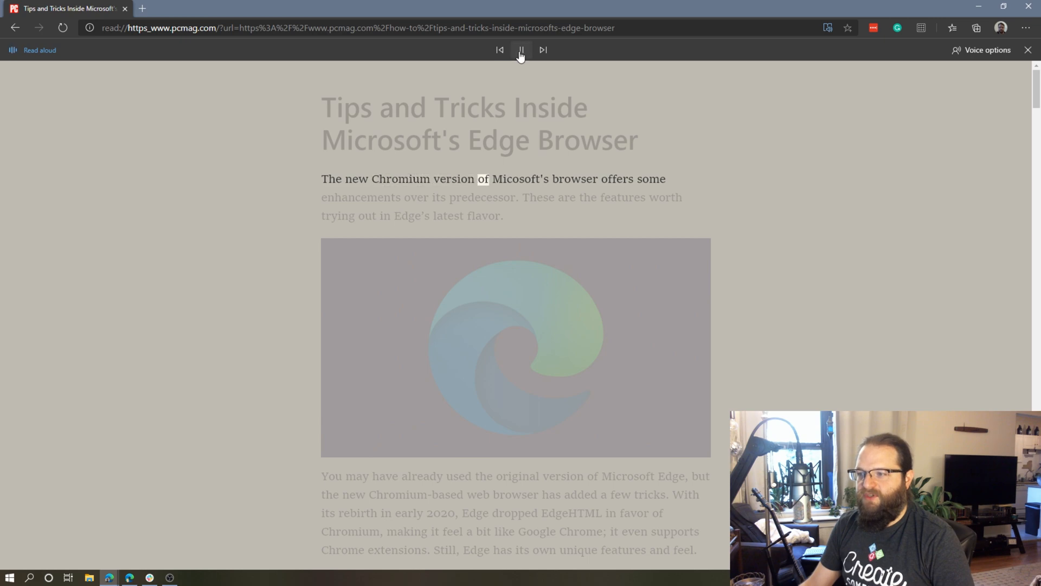
pyautogui.click(522, 50)
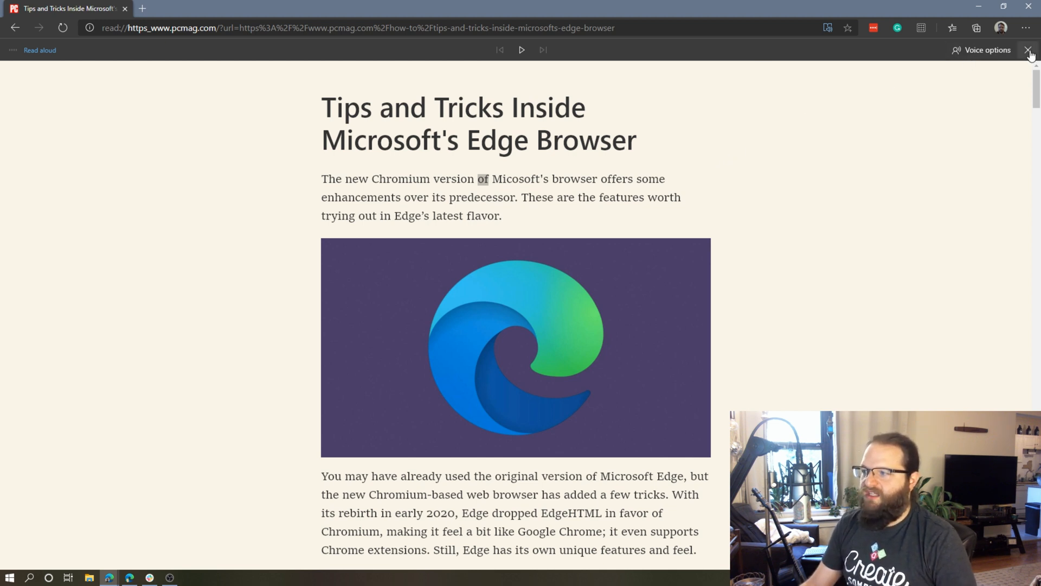
pyautogui.click(1030, 50)
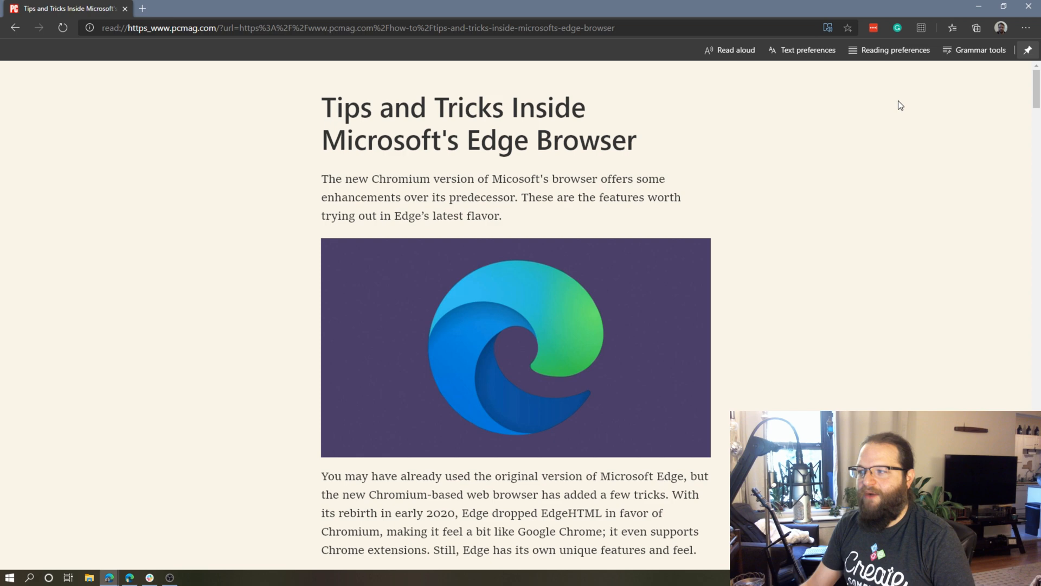
pyautogui.moveTo(801, 50)
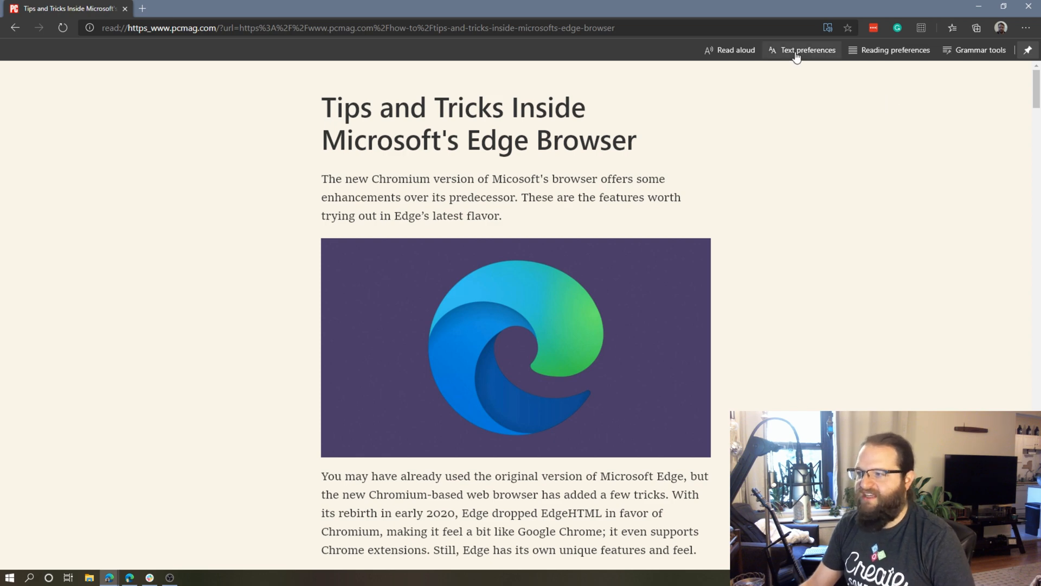
# Try wider text spacing in Text preferences, then turn it back off
pyautogui.click(802, 49)
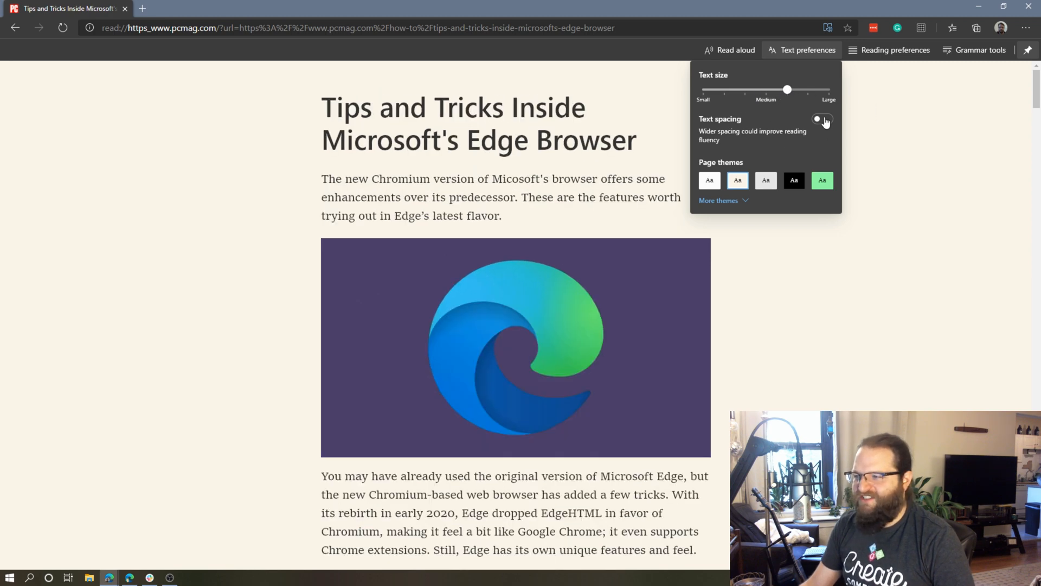
pyautogui.click(823, 119)
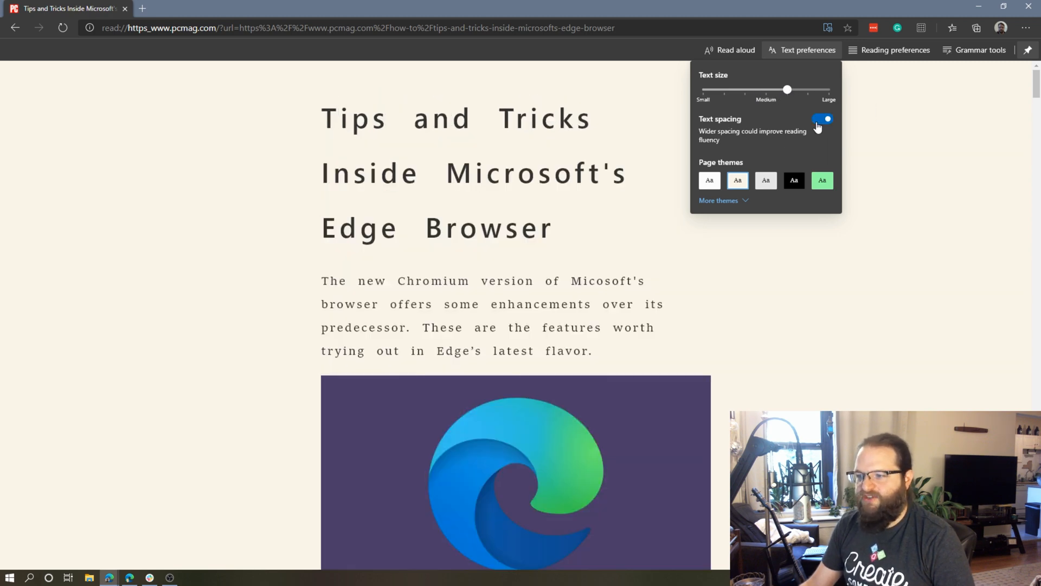
pyautogui.scroll(-3)
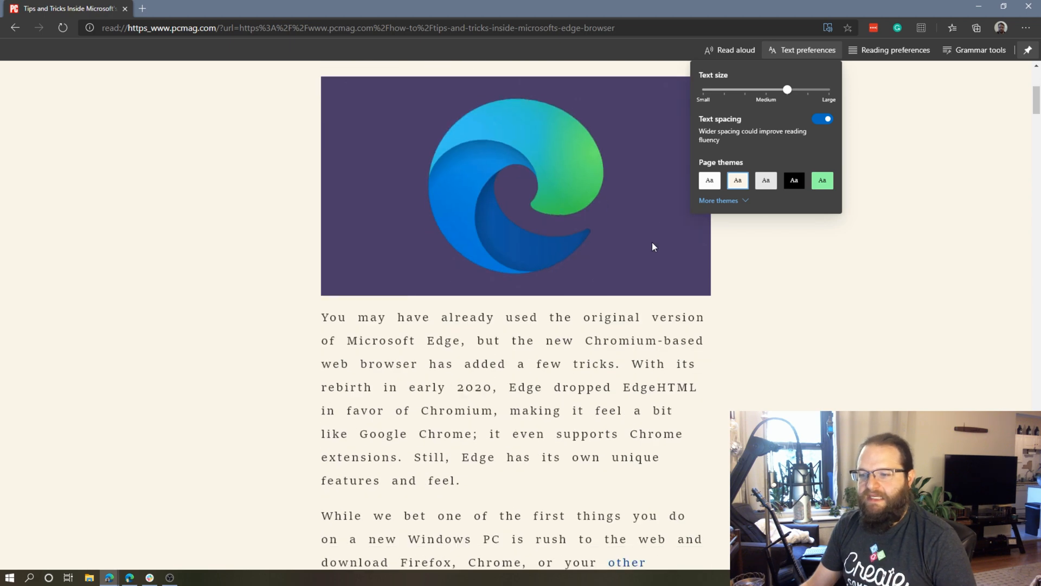
pyautogui.scroll(-3)
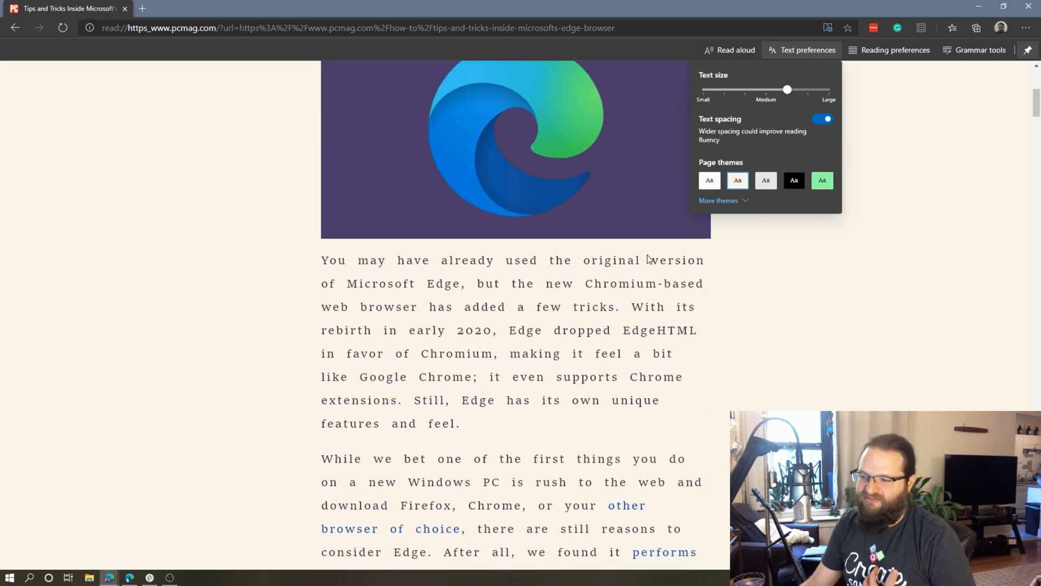
pyautogui.click(822, 118)
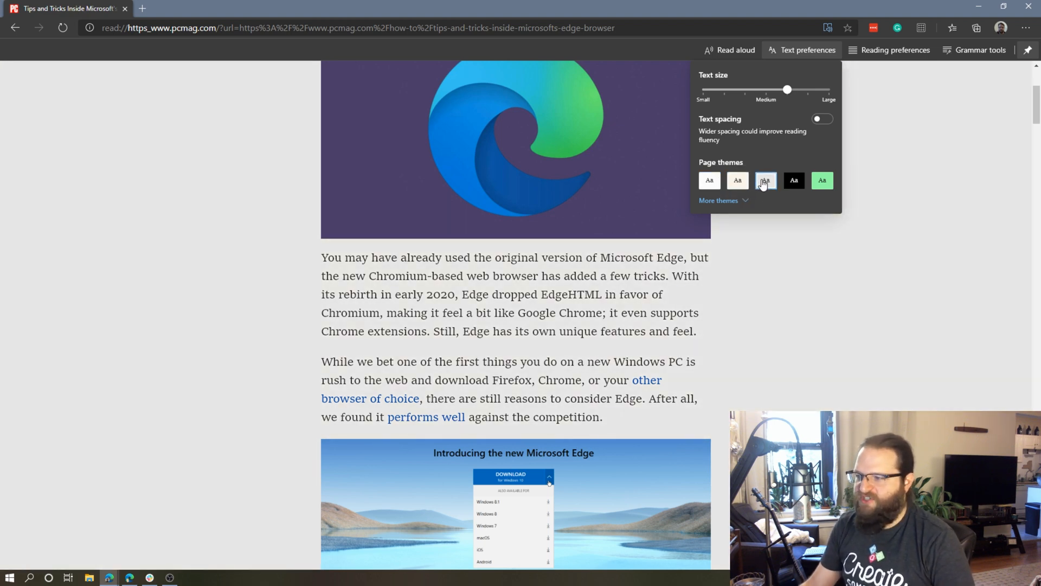
# Try a green page theme and more themes, then bring up Reading preferences
pyautogui.click(822, 180)
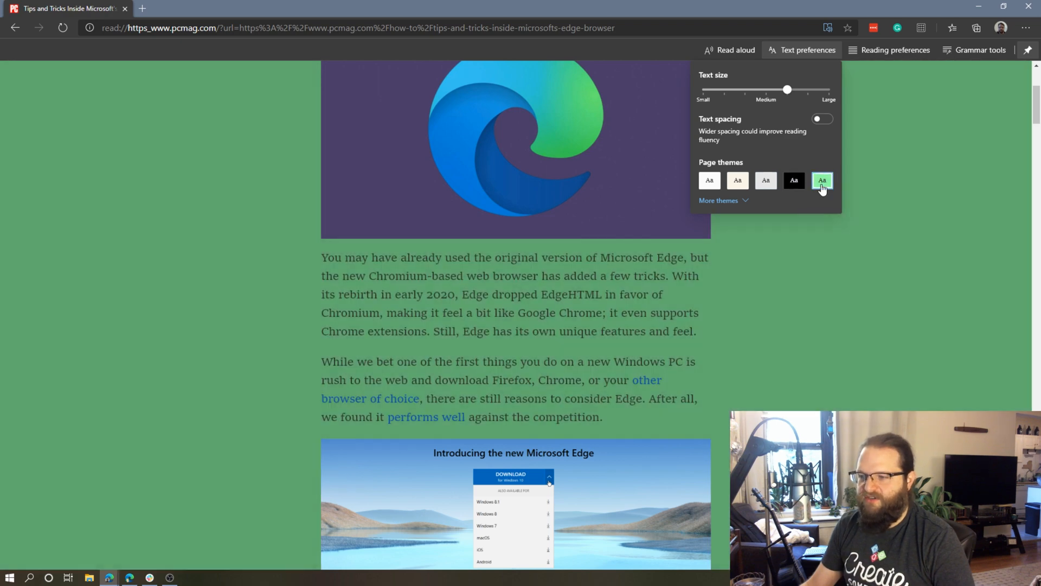
pyautogui.click(718, 200)
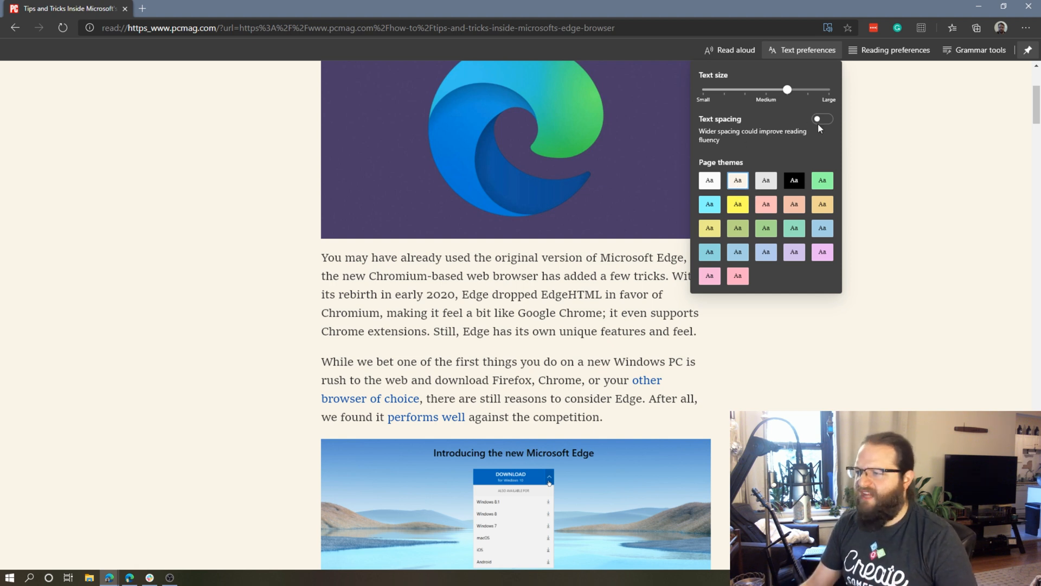
pyautogui.click(895, 50)
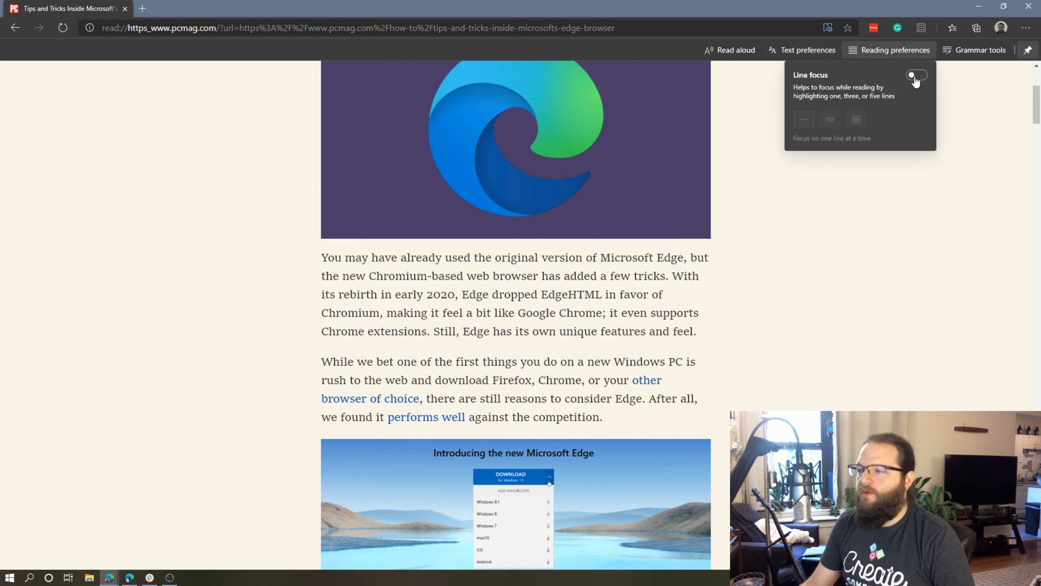
# Turn on line focus, read three lines at a time, then switch line focus off
pyautogui.click(915, 75)
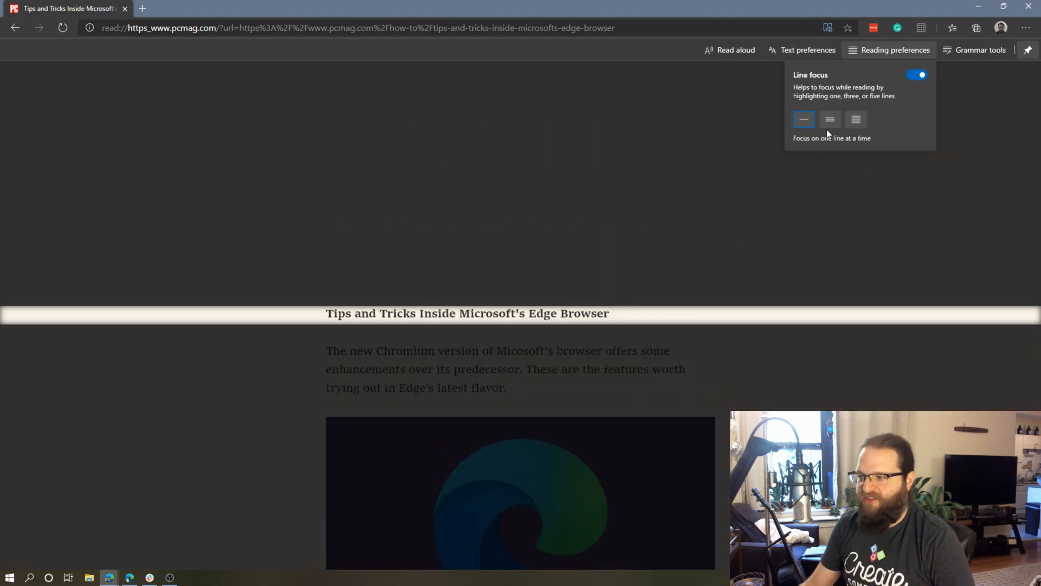
pyautogui.click(830, 119)
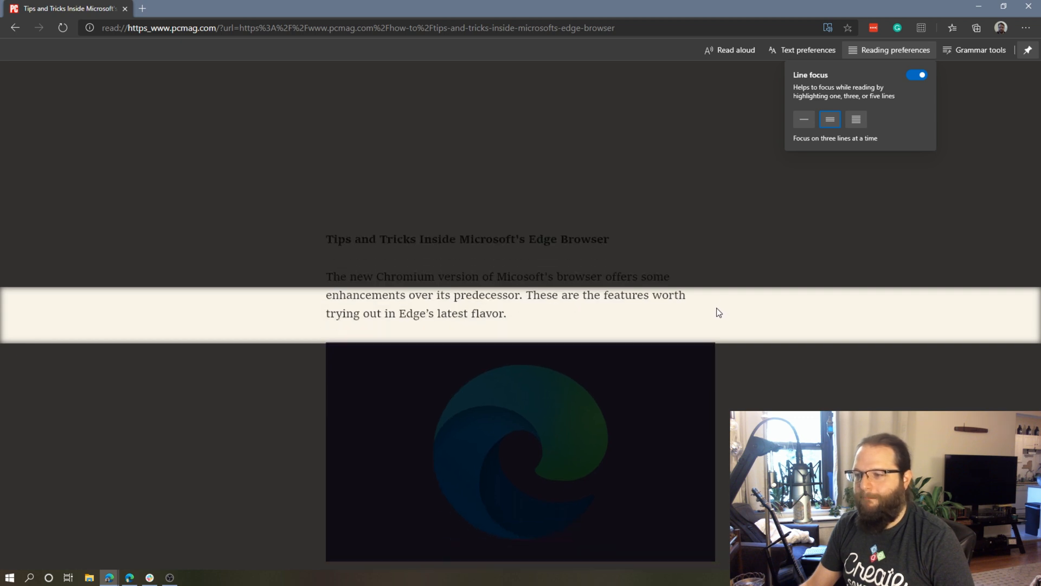
pyautogui.scroll(-3)
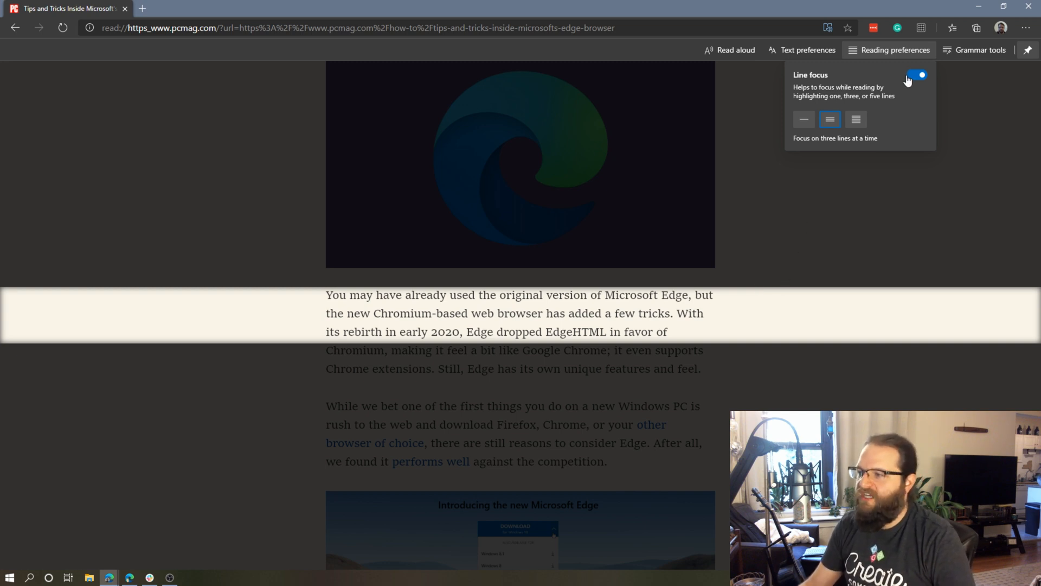
pyautogui.click(915, 75)
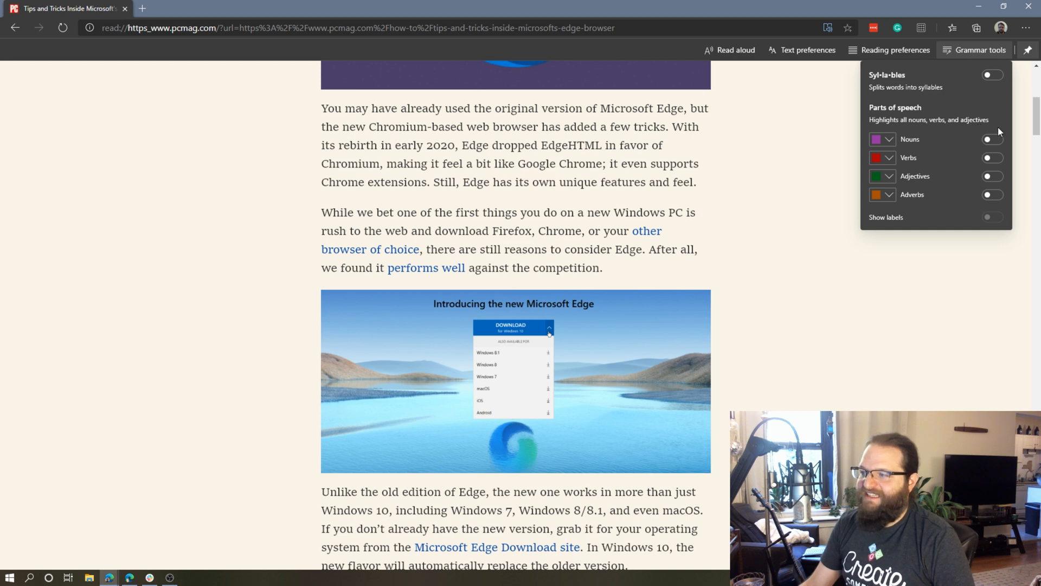
pyautogui.click(989, 75)
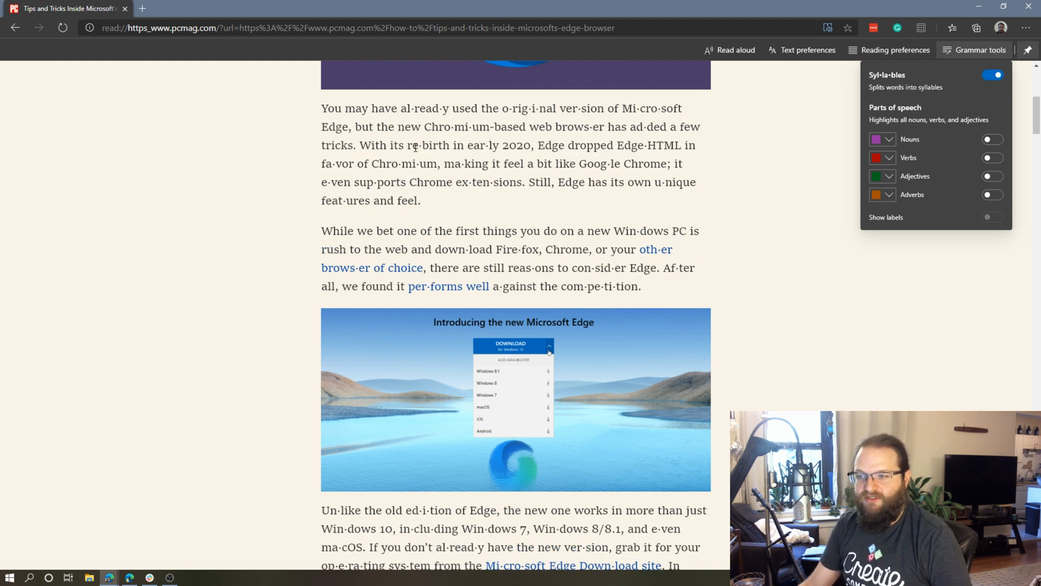
pyautogui.click(990, 75)
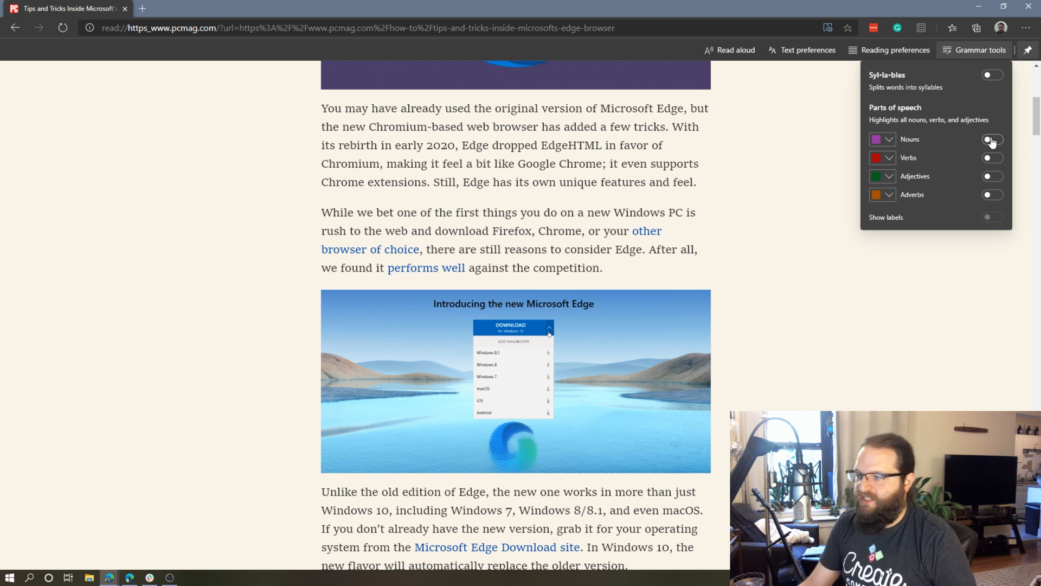
pyautogui.click(991, 139)
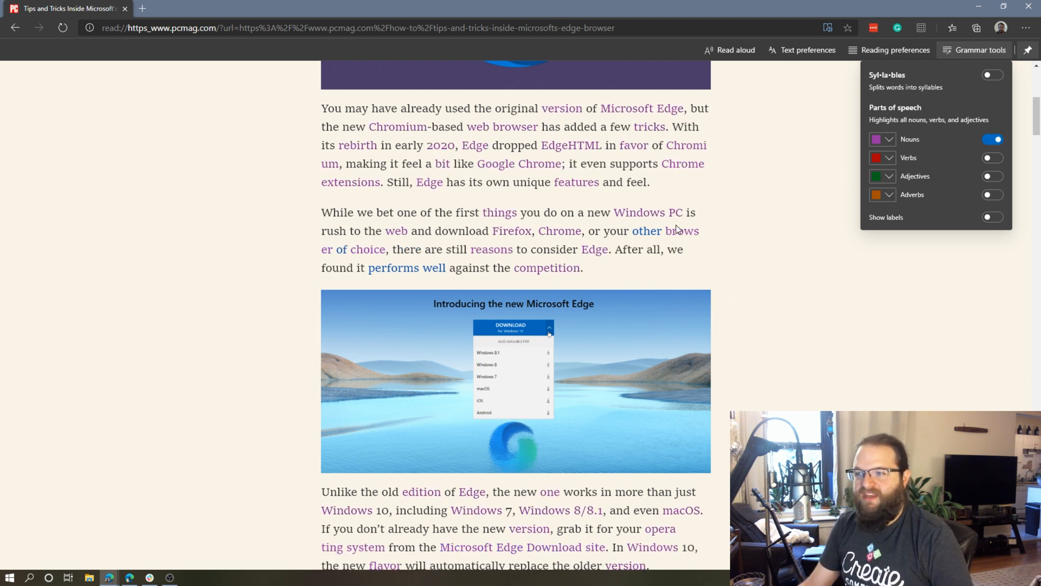
pyautogui.moveTo(680, 208)
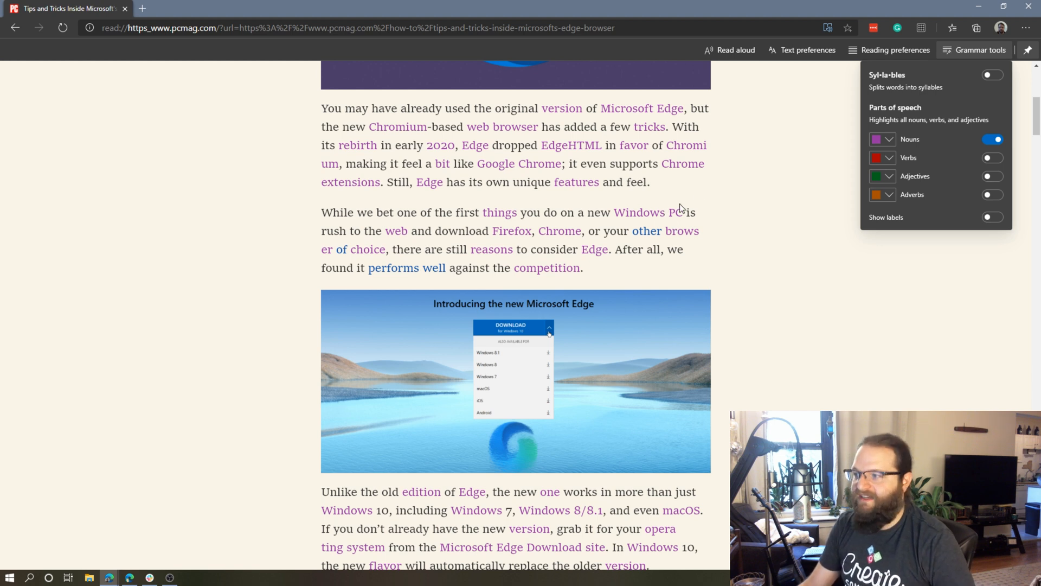
pyautogui.click(991, 157)
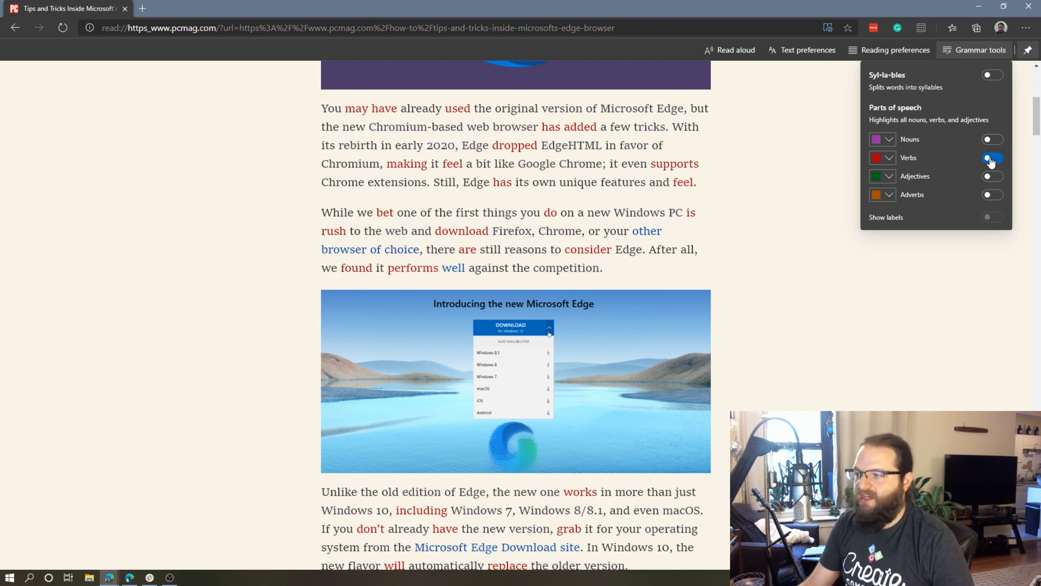
pyautogui.click(990, 158)
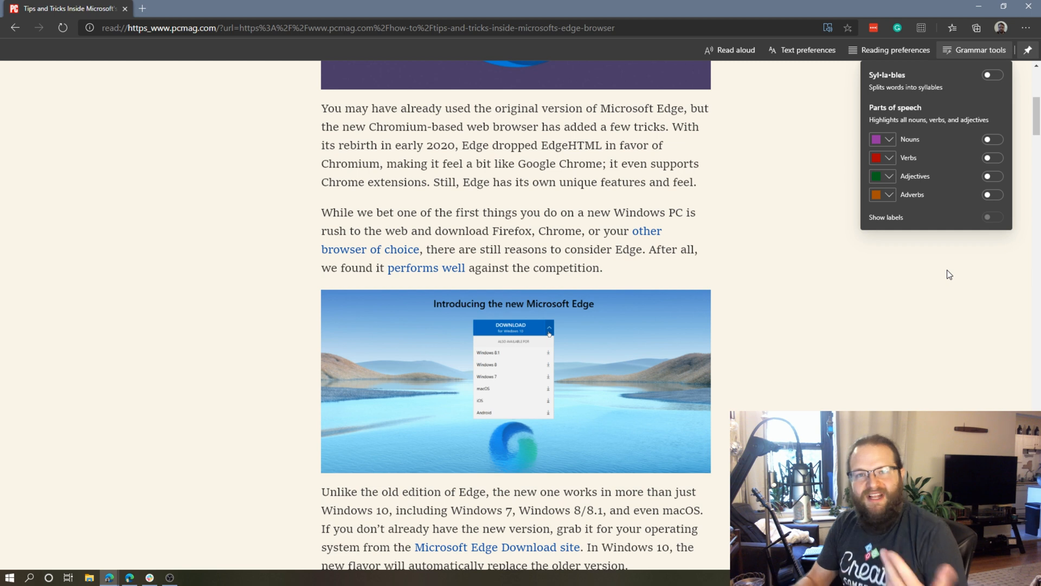